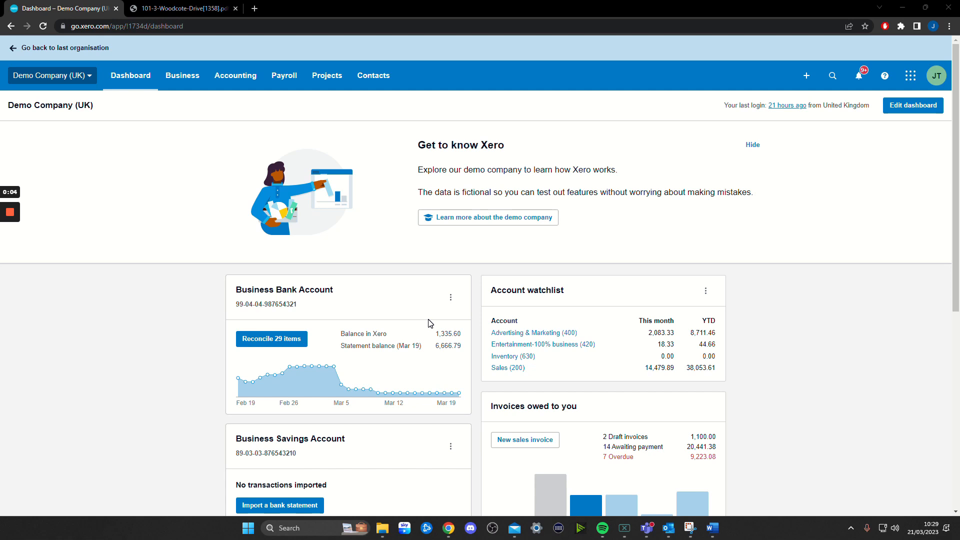
{"action": "mouse_move", "coordinate": [264, 208]}
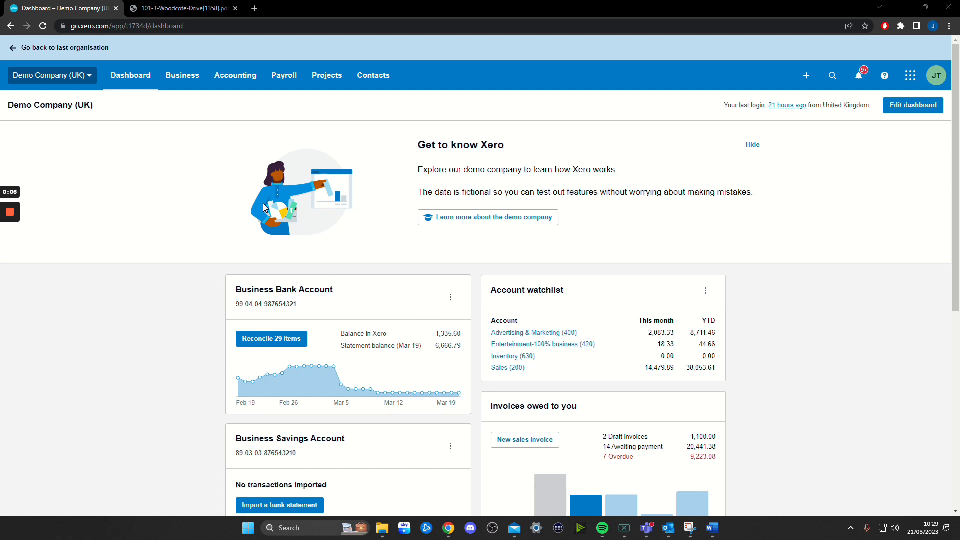
Step: From the Business menu, go to Bills to Pay and start a new bill
{"action": "left_click", "coordinate": [182, 75]}
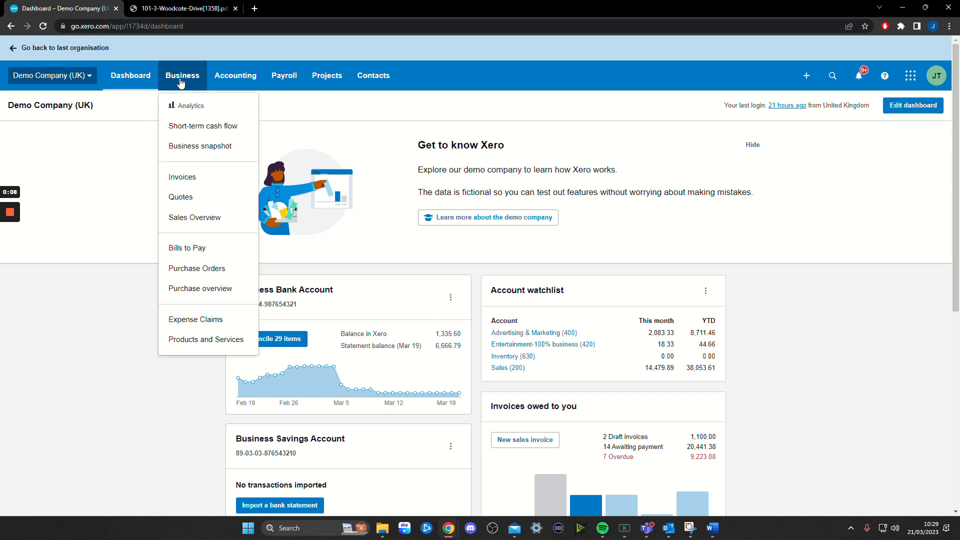
{"action": "mouse_move", "coordinate": [187, 247]}
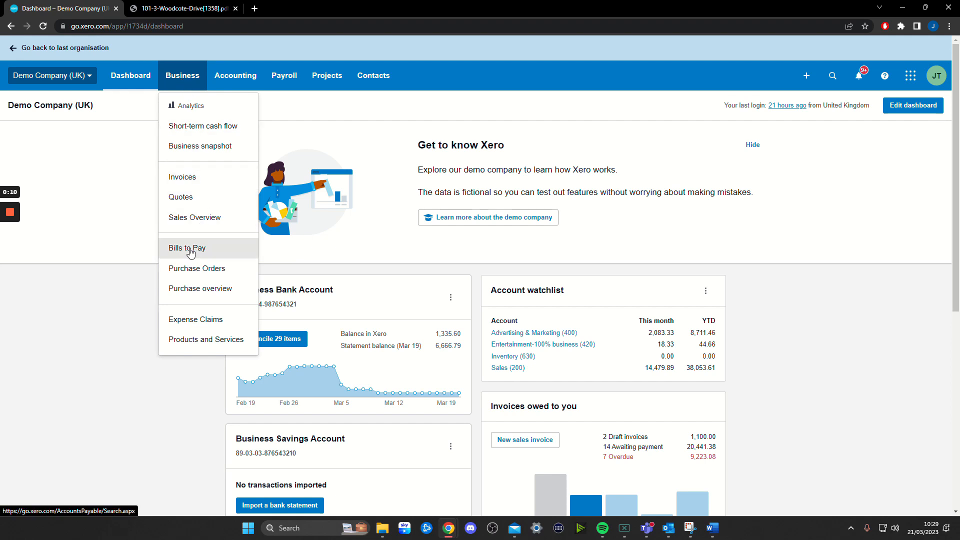
{"action": "left_click", "coordinate": [187, 247]}
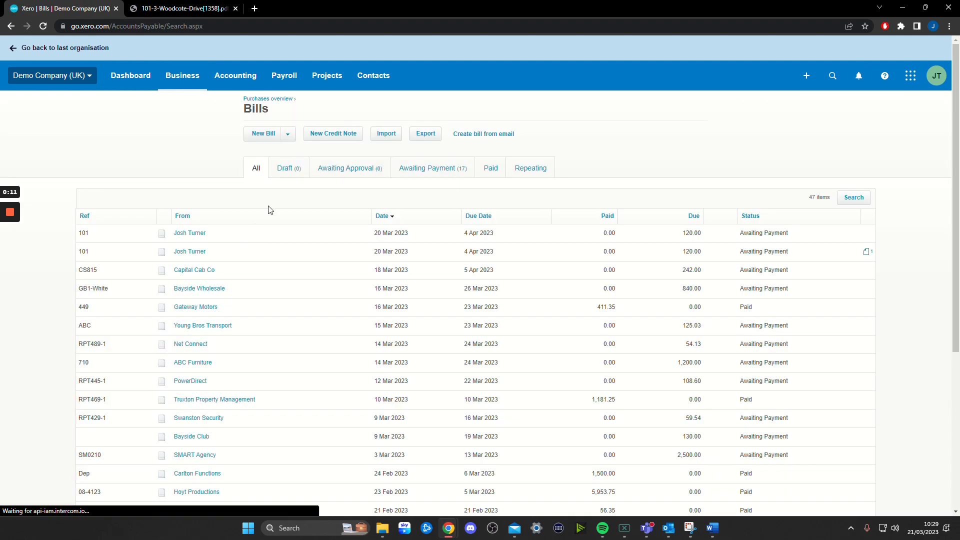
{"action": "left_click", "coordinate": [263, 133]}
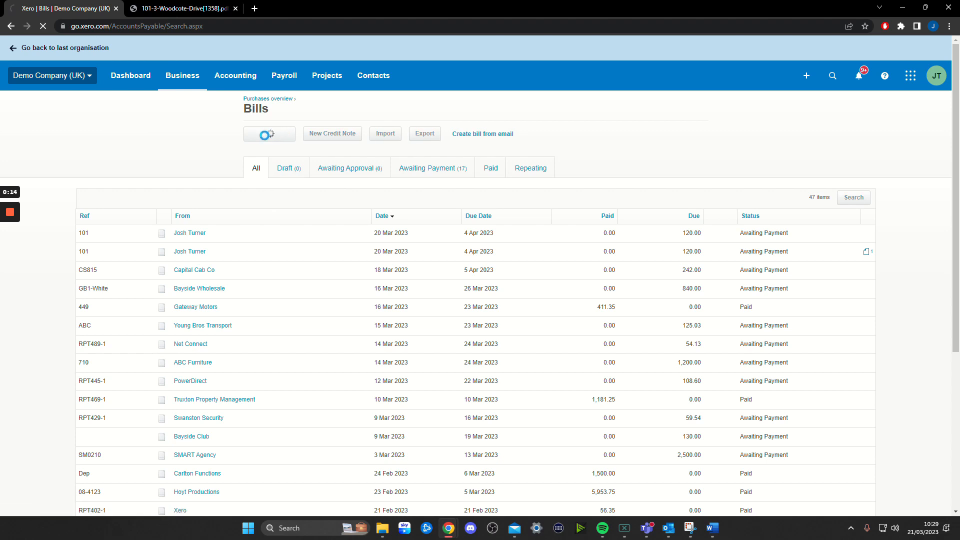
{"action": "left_click", "coordinate": [269, 133]}
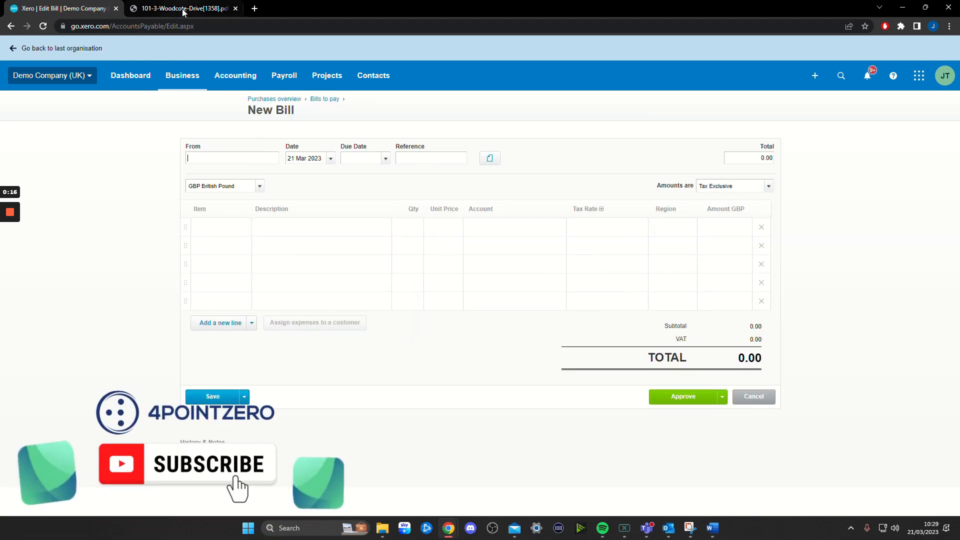
{"action": "left_click", "coordinate": [182, 8]}
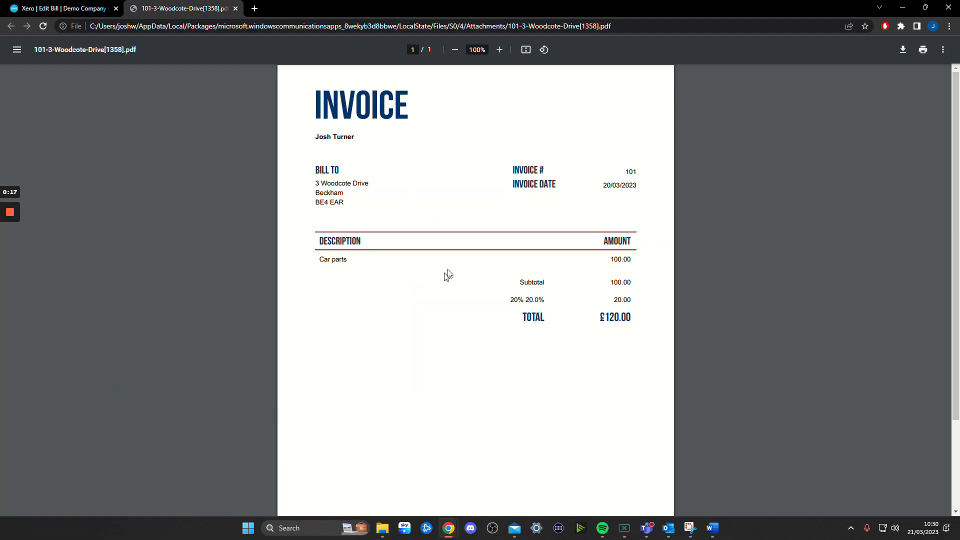
{"action": "mouse_move", "coordinate": [459, 256]}
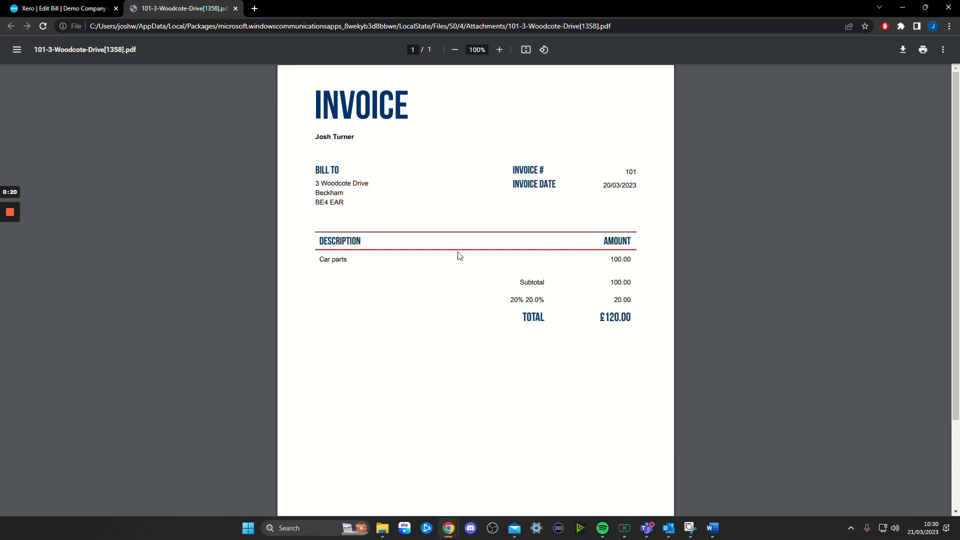
{"action": "left_click", "coordinate": [61, 8]}
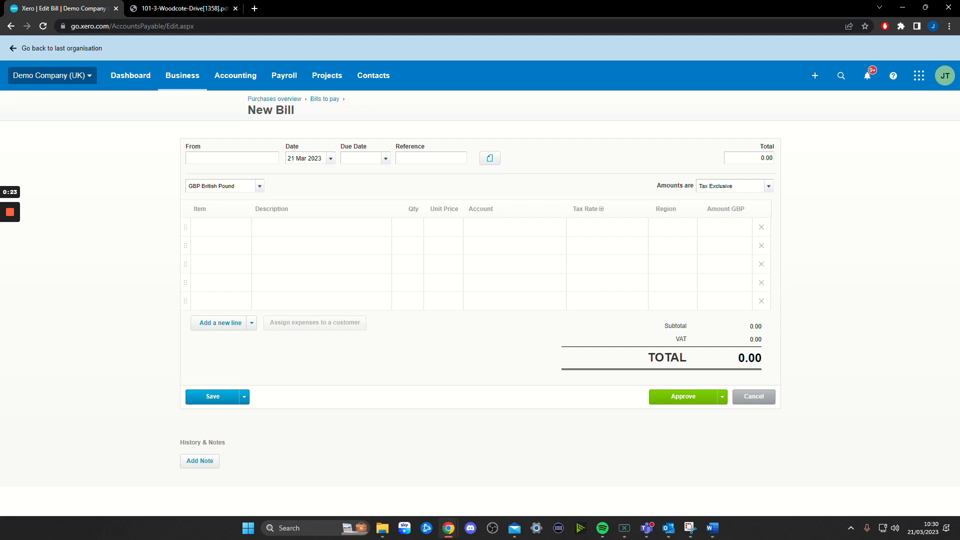
{"action": "left_click", "coordinate": [181, 8]}
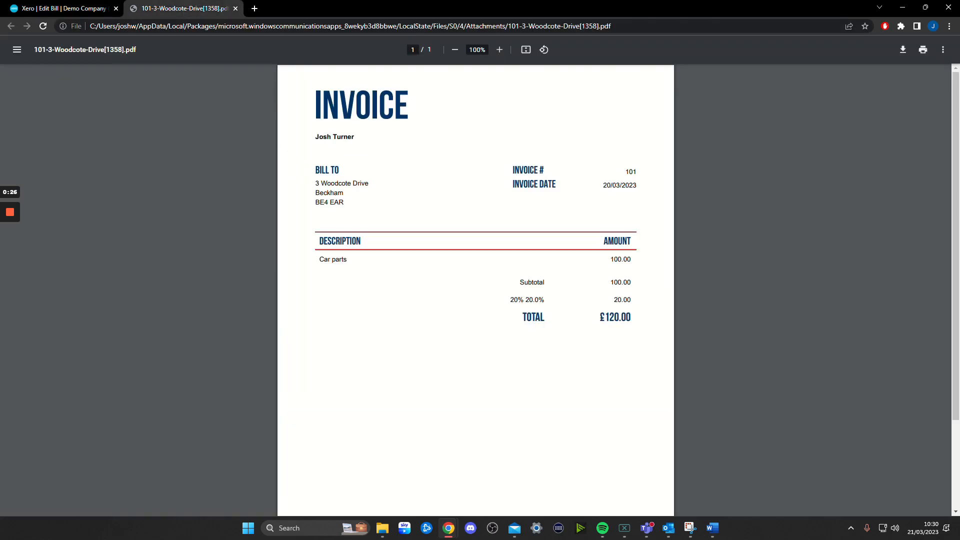
{"action": "left_click", "coordinate": [61, 8]}
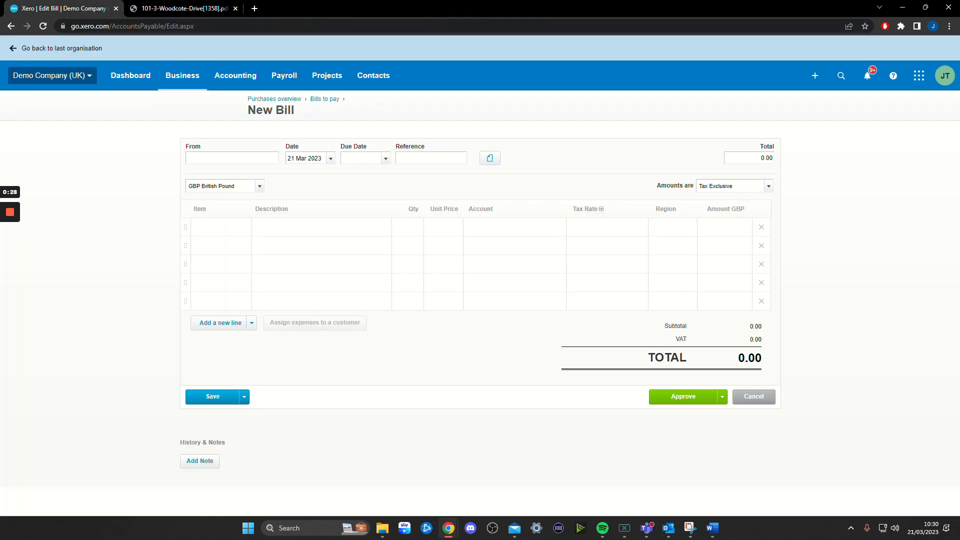
{"action": "type", "text": "Josh"}
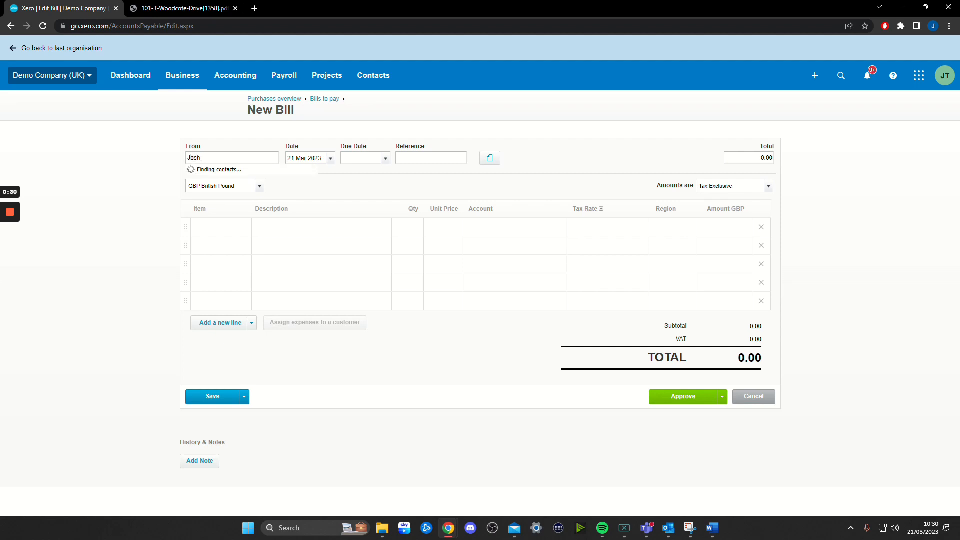
{"action": "type", "text": "Turner"}
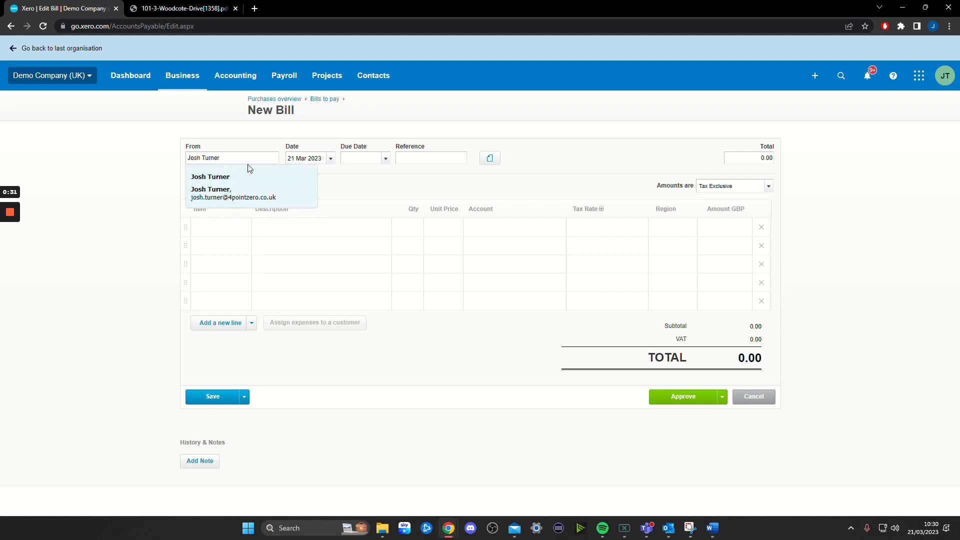
{"action": "left_click", "coordinate": [181, 8]}
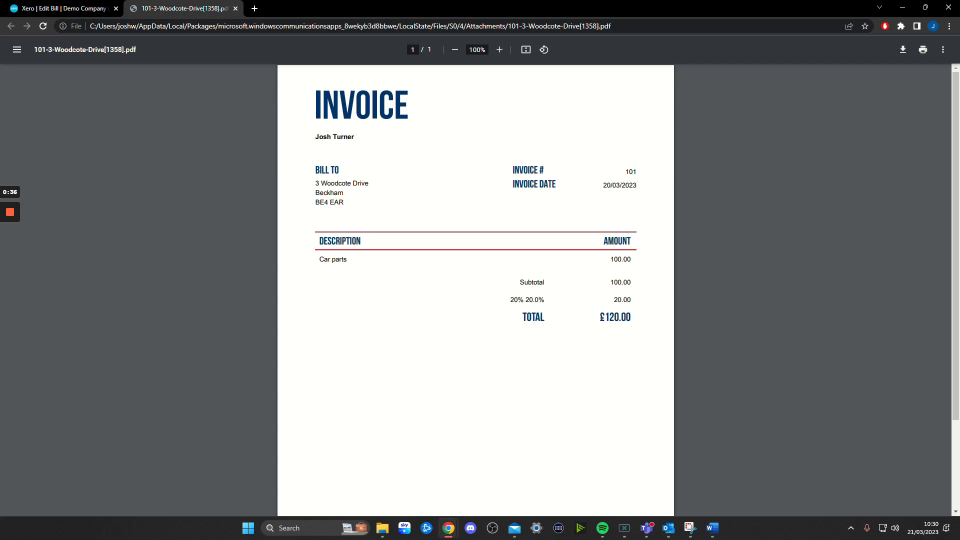
{"action": "left_click", "coordinate": [61, 8]}
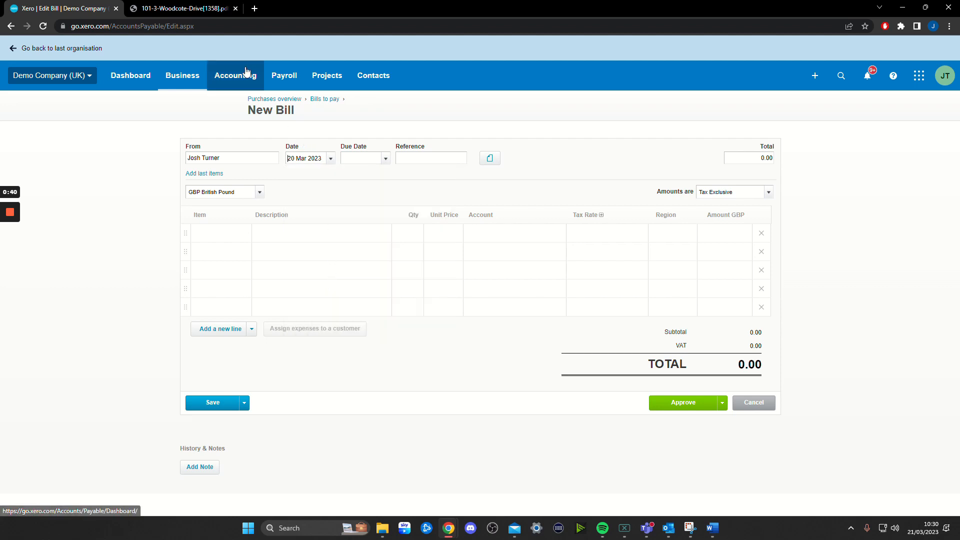
{"action": "left_click", "coordinate": [182, 8]}
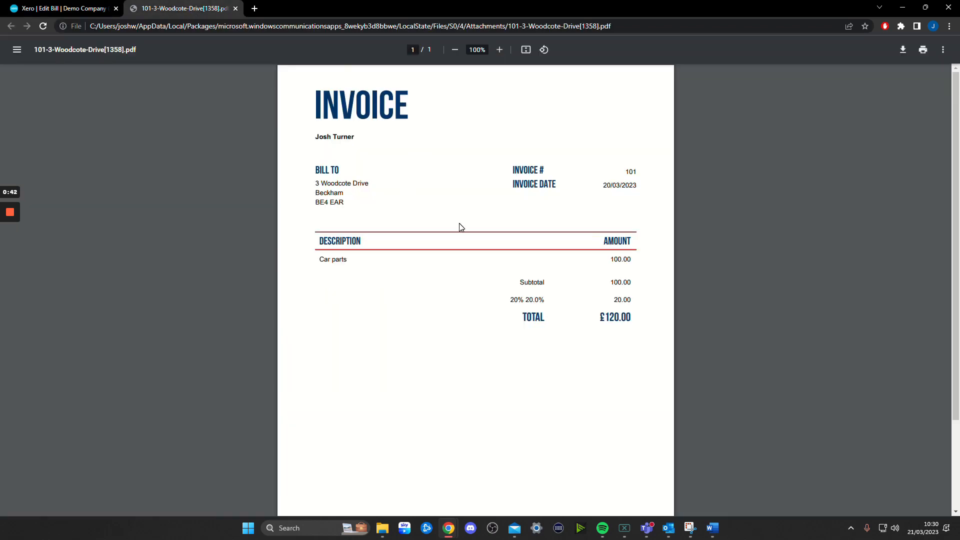
{"action": "scroll", "scroll_direction": "down", "scroll_amount": 3}
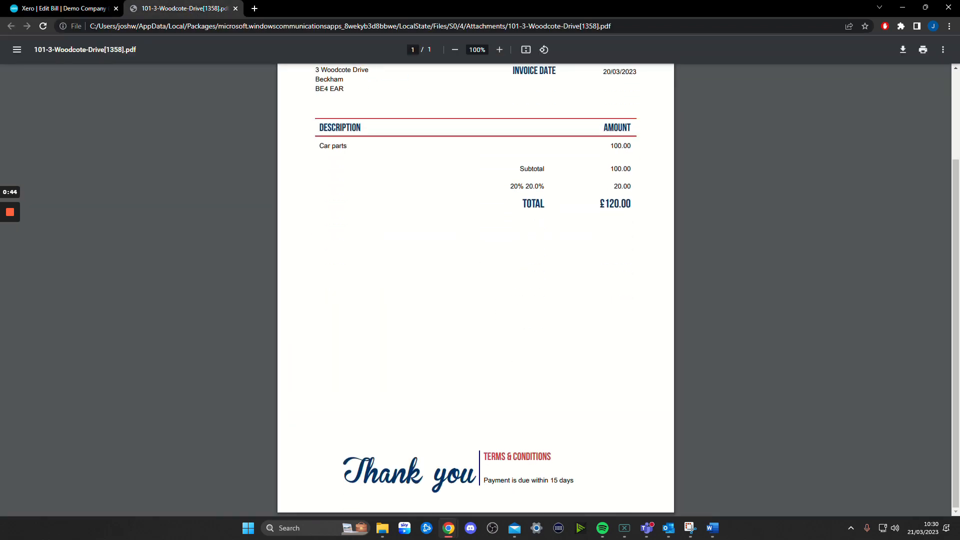
{"action": "mouse_move", "coordinate": [535, 424]}
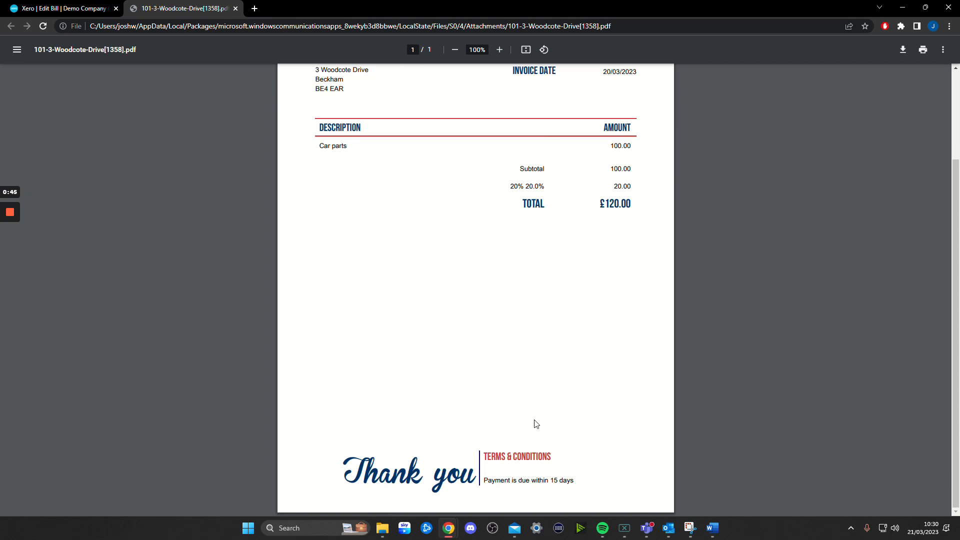
{"action": "left_click", "coordinate": [61, 8]}
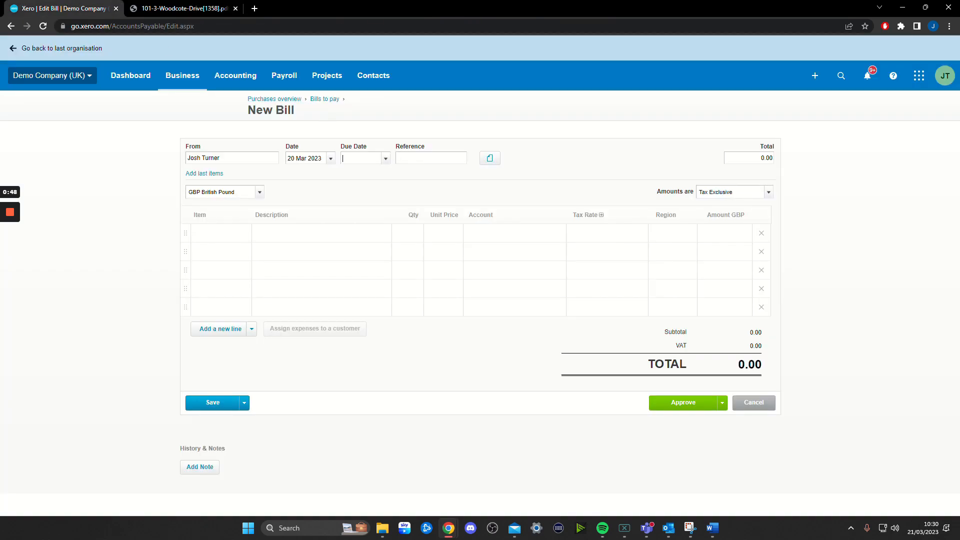
Step: Date the bill 20 Mar 2023 with a 4 Apr 2023 due date, then review the invoice number
{"action": "type", "text": "+"}
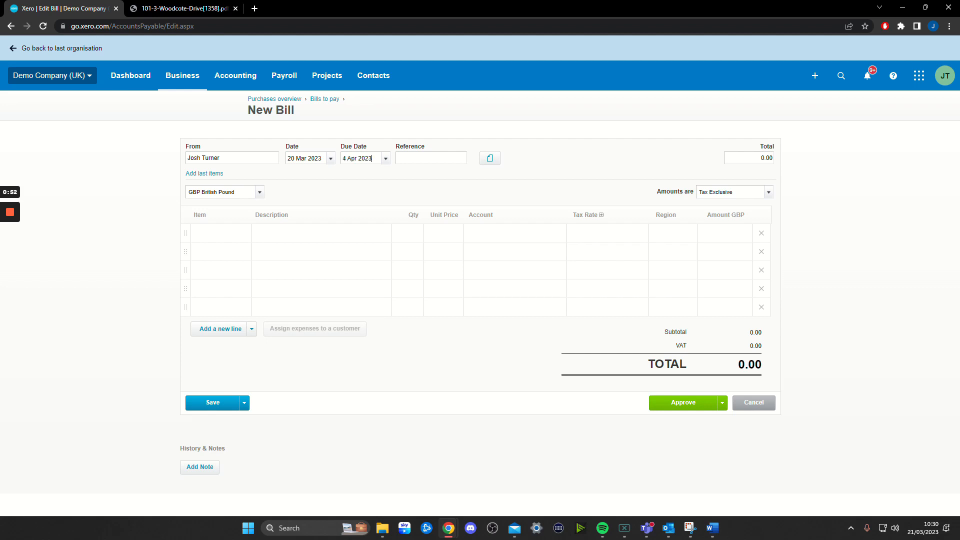
{"action": "left_click", "coordinate": [386, 158]}
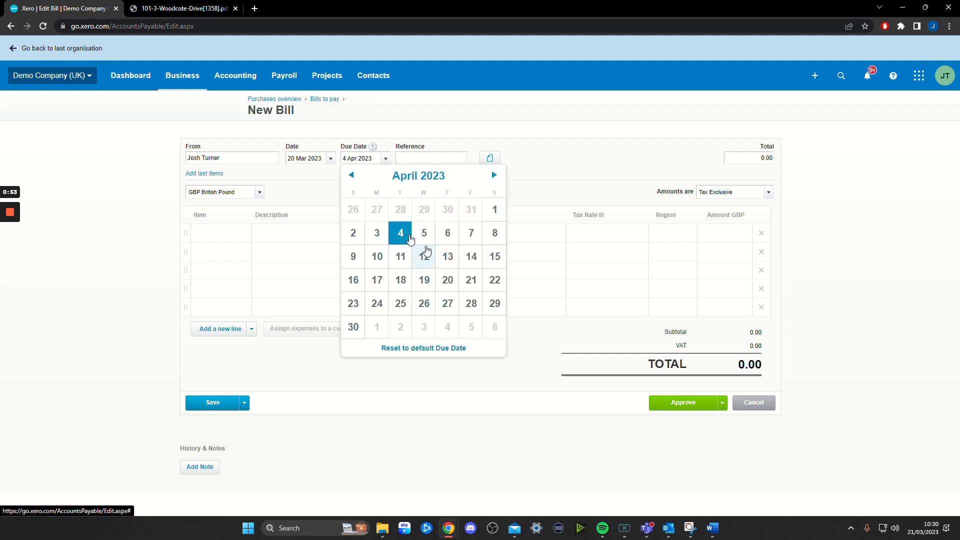
{"action": "left_click", "coordinate": [400, 233]}
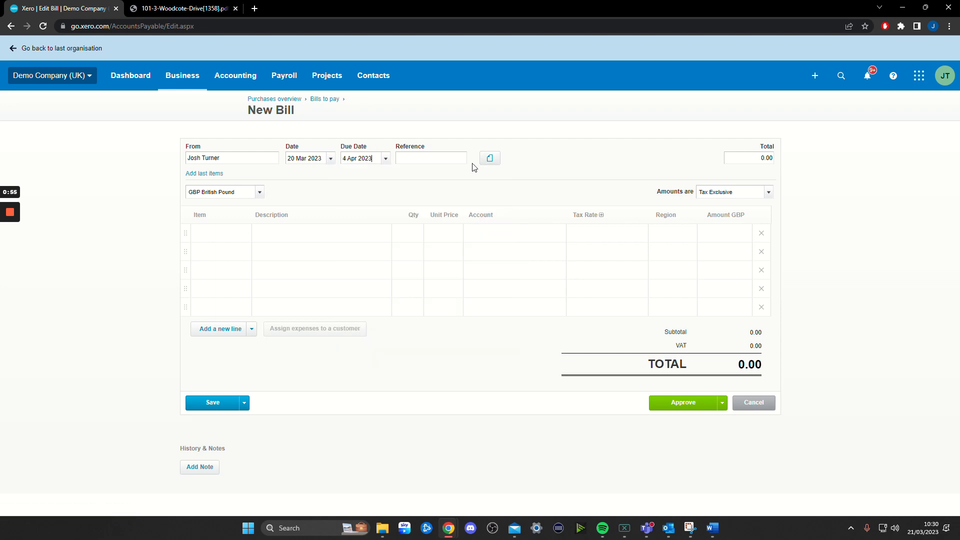
{"action": "left_click", "coordinate": [183, 8]}
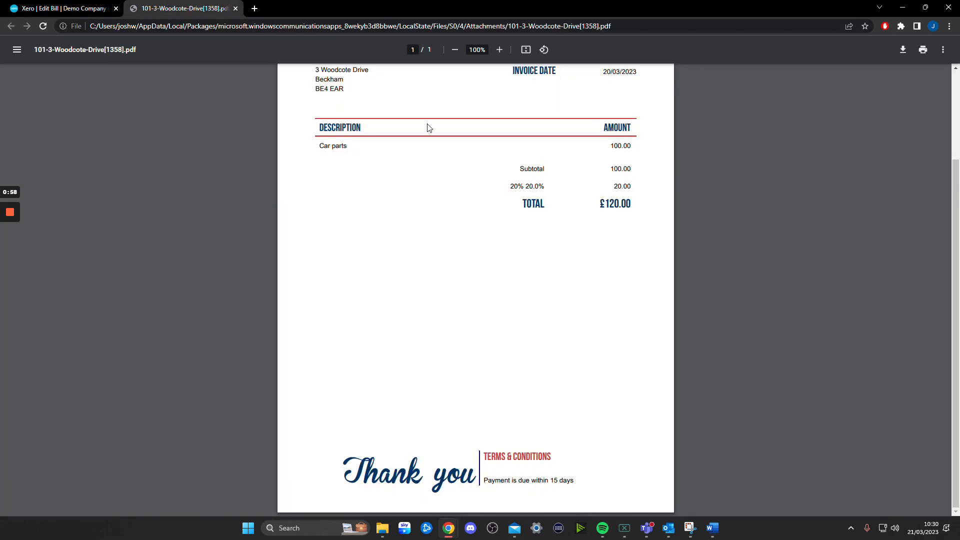
{"action": "scroll", "scroll_direction": "up", "scroll_amount": 3}
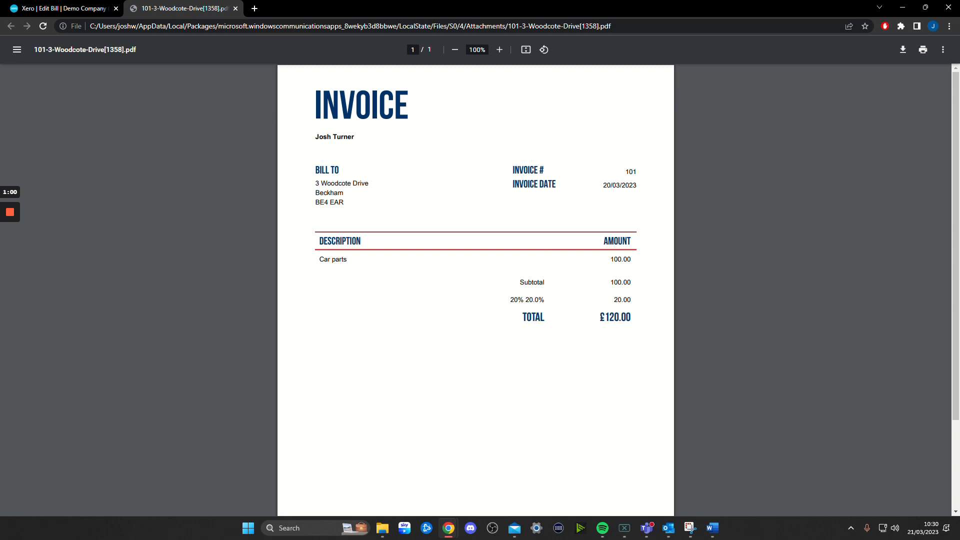
{"action": "left_click", "coordinate": [61, 8]}
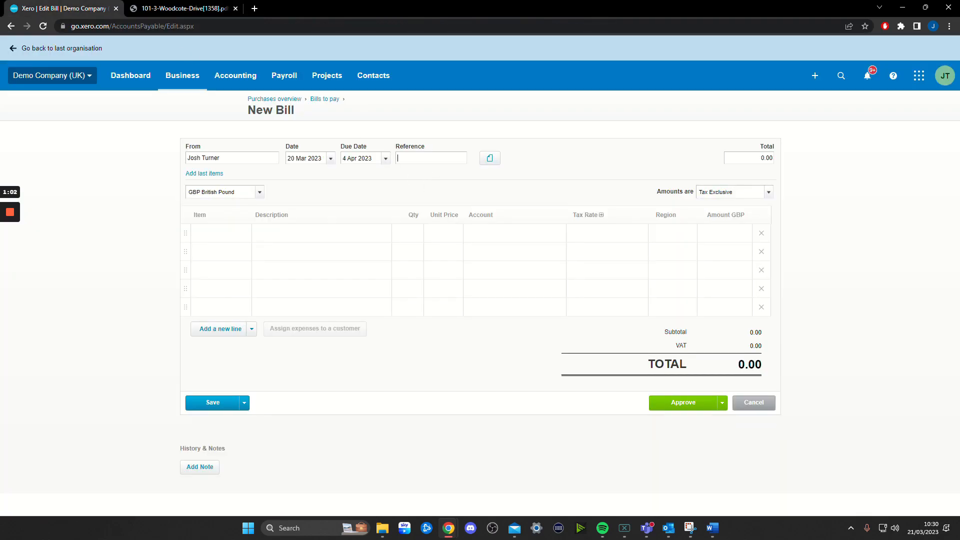
{"action": "type", "text": "101"}
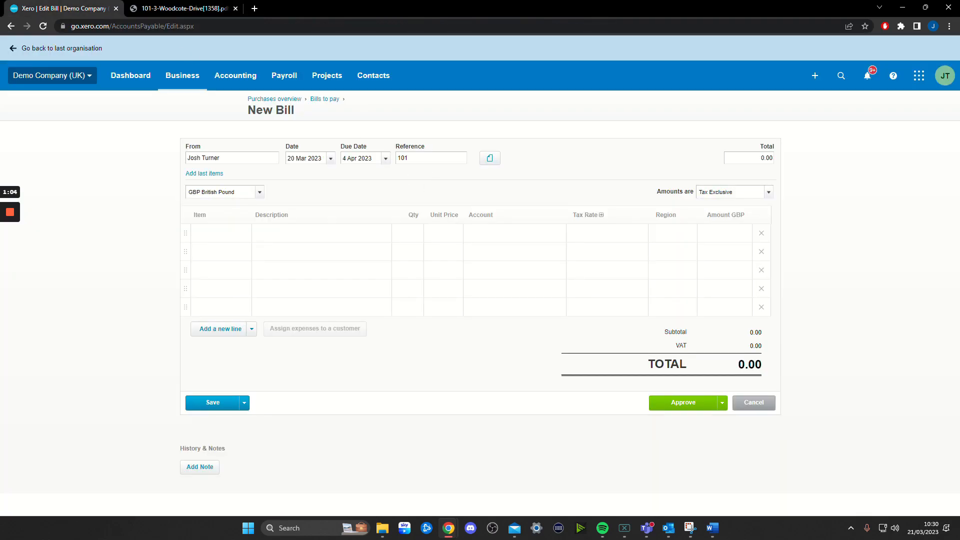
{"action": "left_click", "coordinate": [489, 158]}
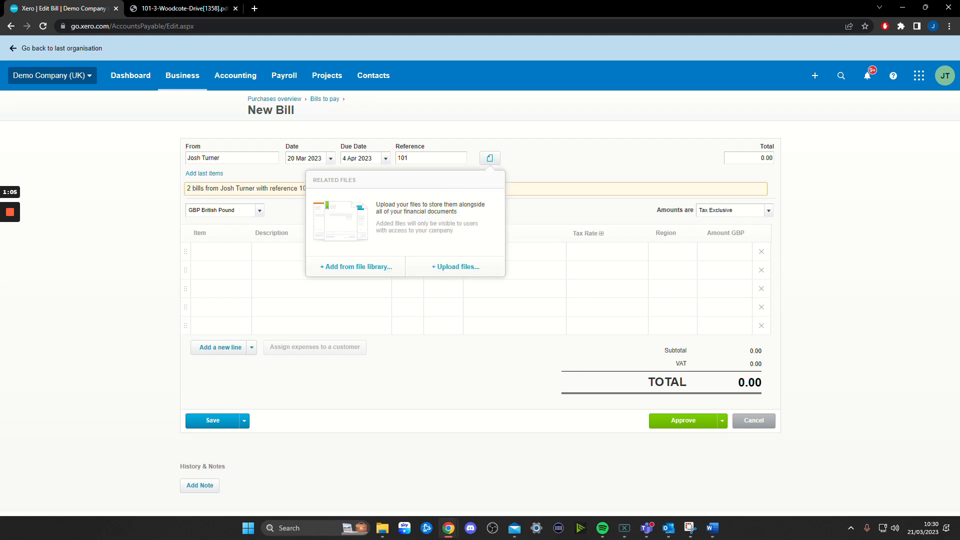
{"action": "left_click", "coordinate": [355, 266]}
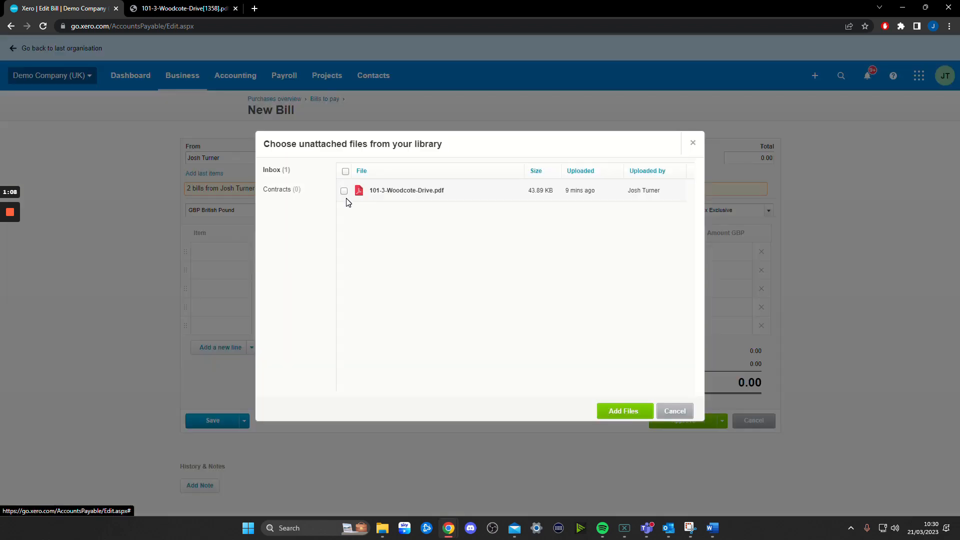
{"action": "left_click", "coordinate": [623, 411]}
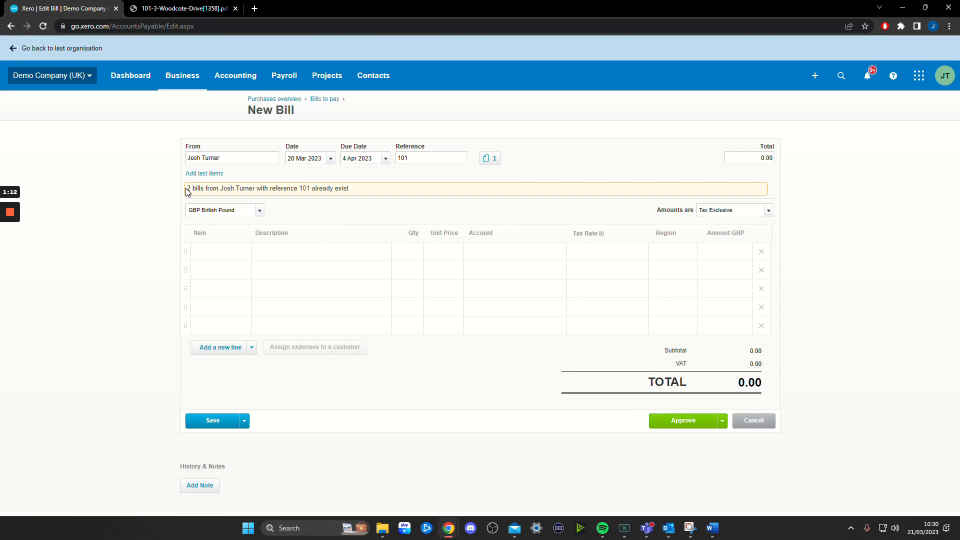
{"action": "mouse_move", "coordinate": [361, 189]}
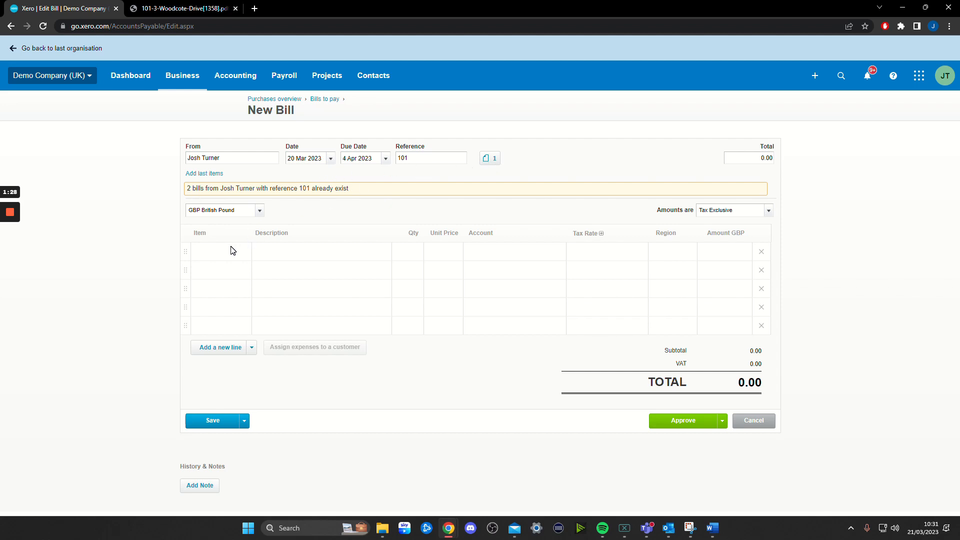
{"action": "mouse_move", "coordinate": [212, 250]}
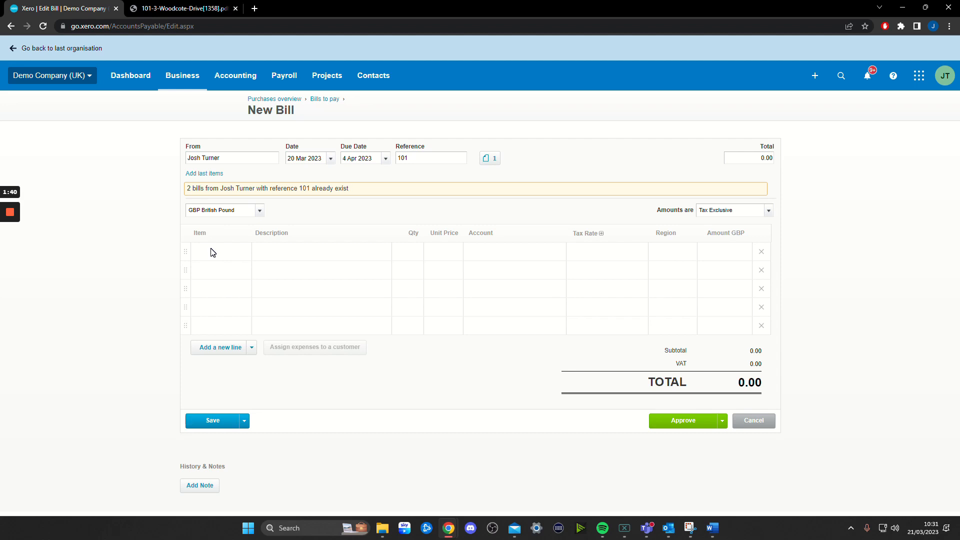
{"action": "mouse_move", "coordinate": [280, 255]}
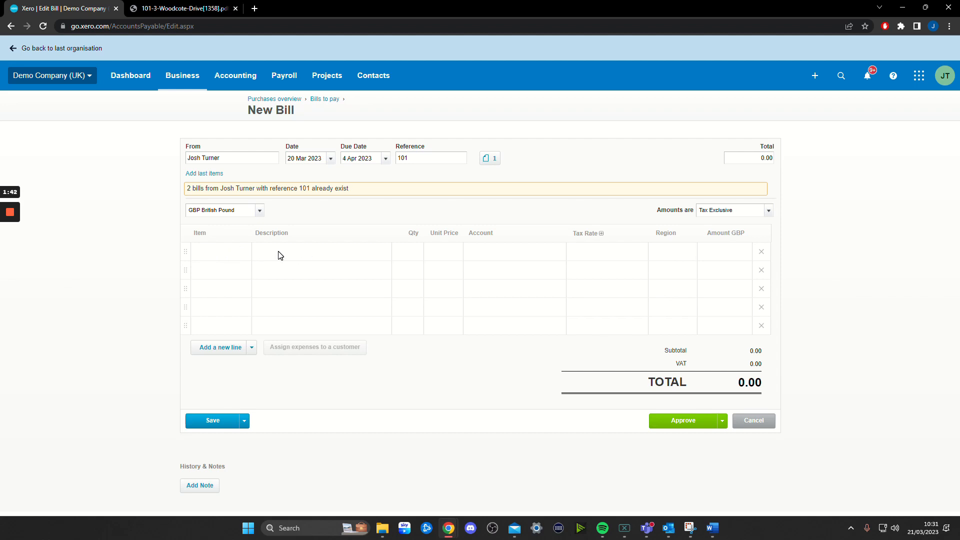
{"action": "mouse_move", "coordinate": [179, 7]}
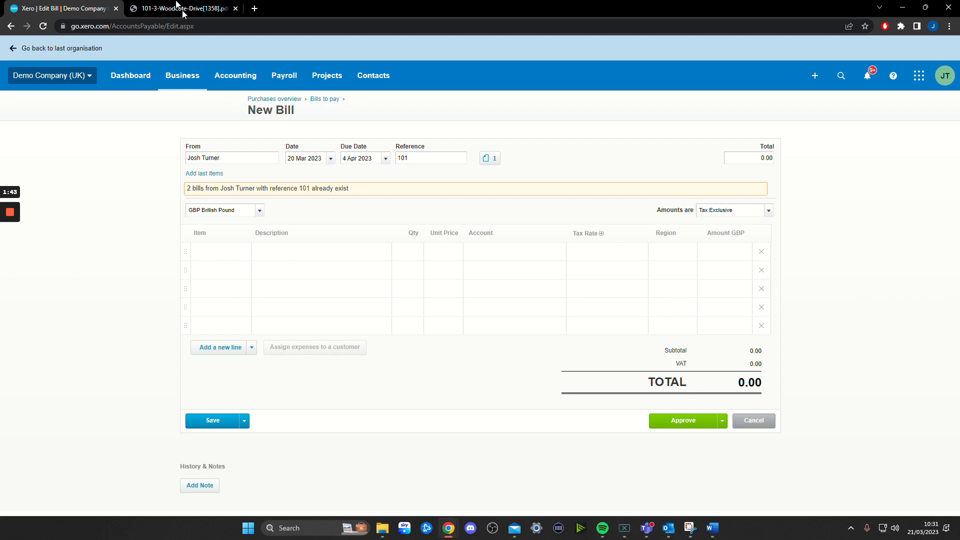
Step: Describe the first line as Car parts with quantity 1, matching the supplier invoice
{"action": "left_click", "coordinate": [184, 8]}
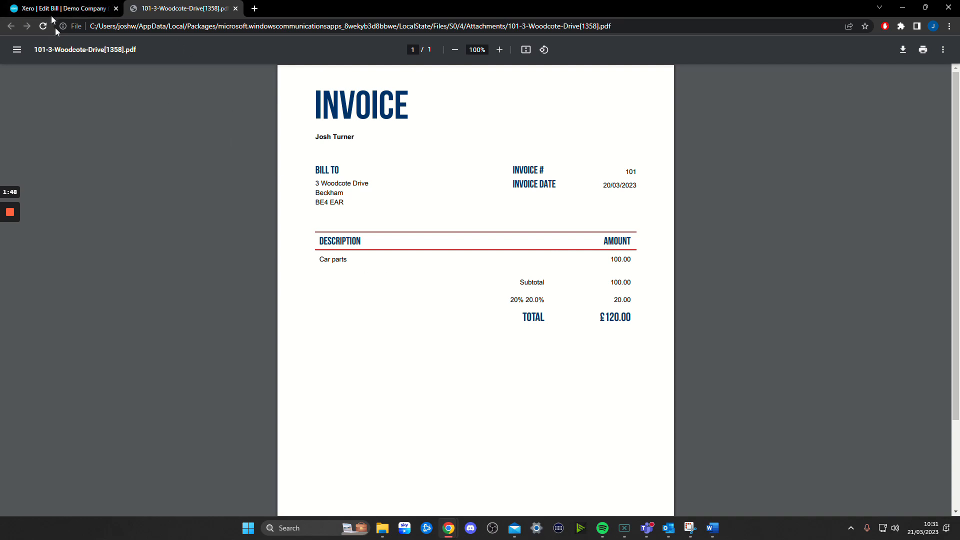
{"action": "left_click", "coordinate": [61, 8]}
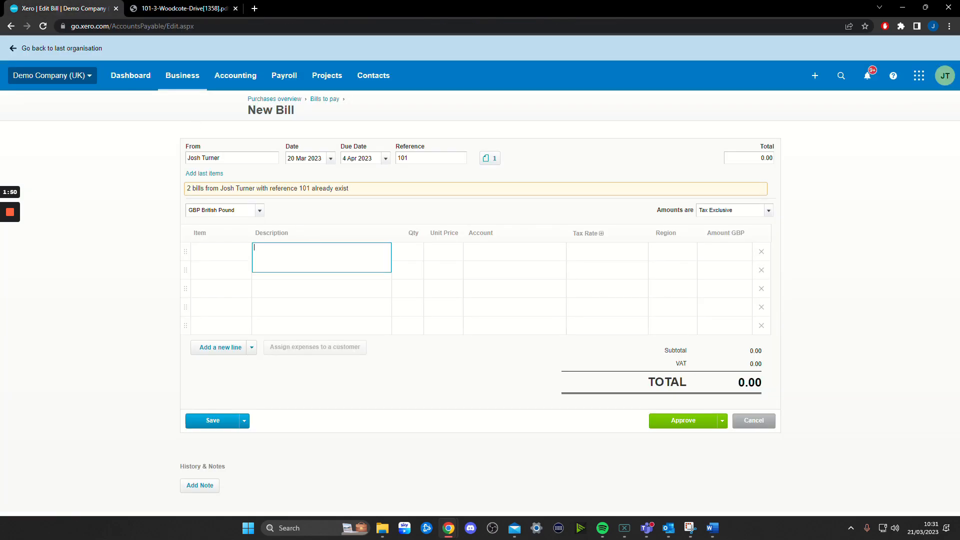
{"action": "type", "text": "Car parts"}
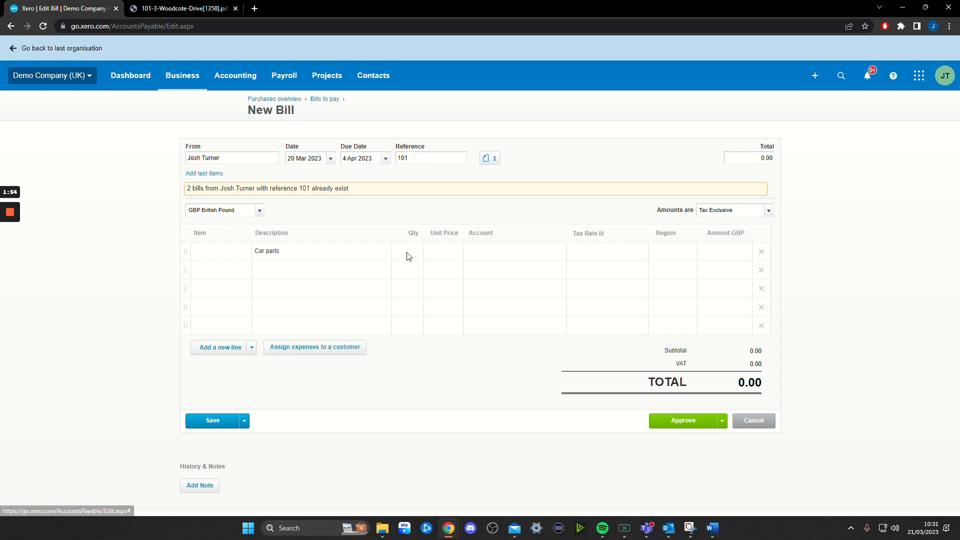
{"action": "left_click", "coordinate": [443, 250]}
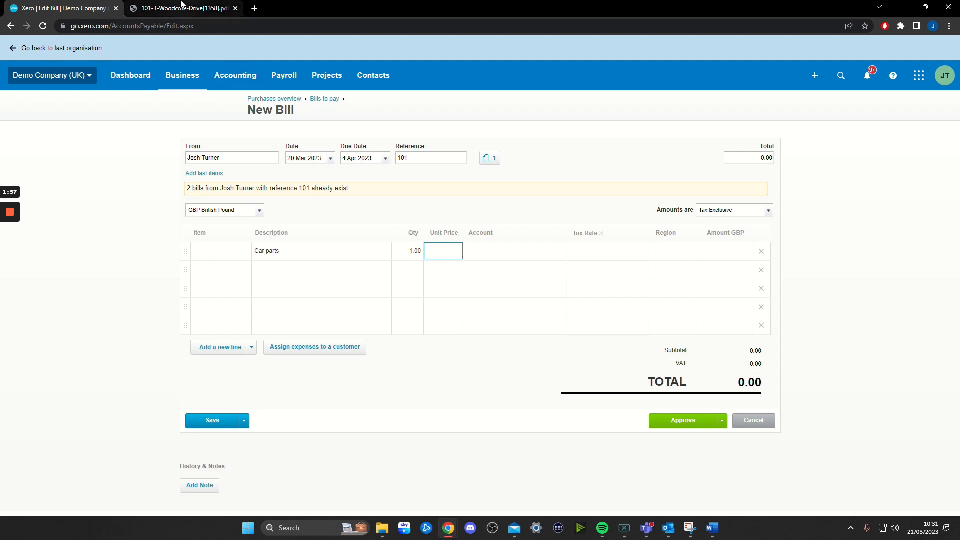
Step: Price the line at £100 coded to 449 Motor Vehicle Expenses, giving a 120.00 total with 20% VAT
{"action": "left_click", "coordinate": [182, 8]}
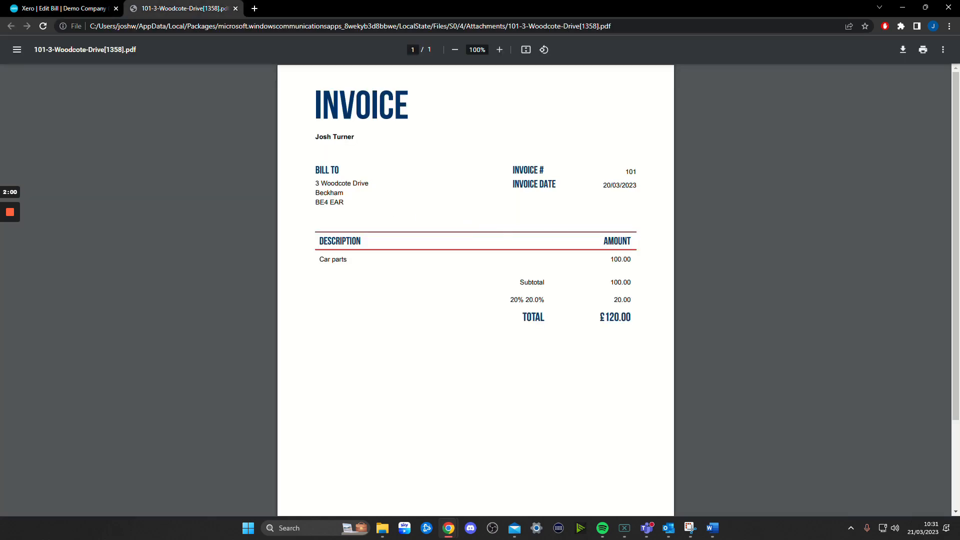
{"action": "left_click", "coordinate": [61, 8]}
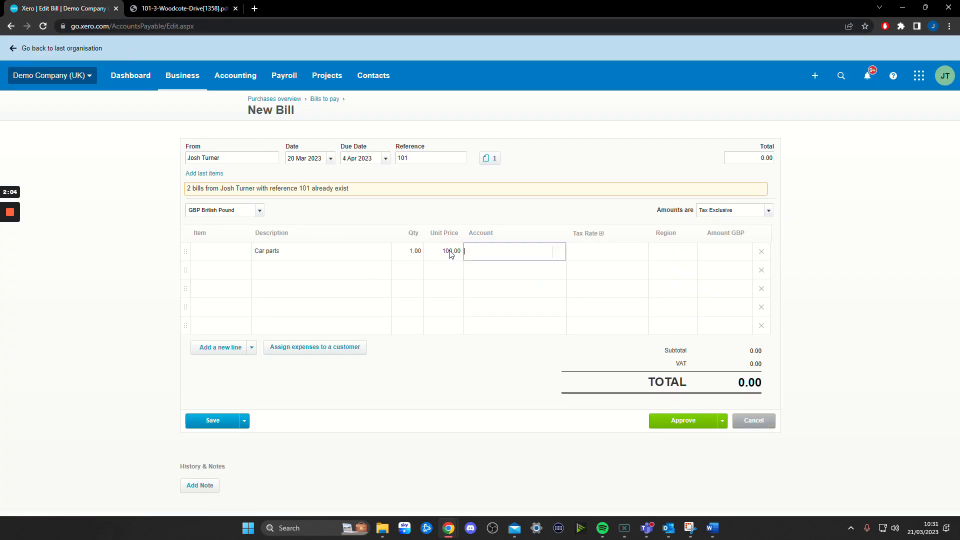
{"action": "left_click", "coordinate": [558, 253]}
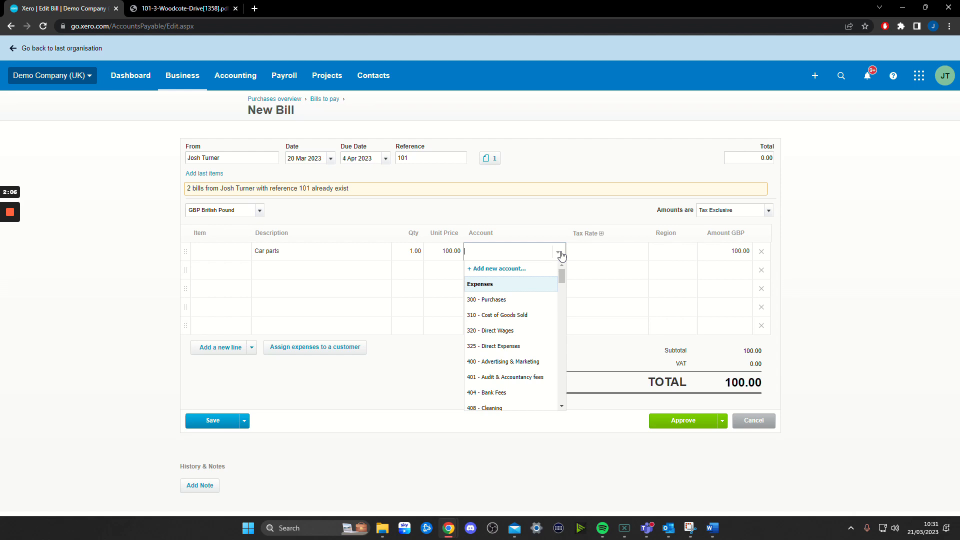
{"action": "mouse_move", "coordinate": [517, 299]}
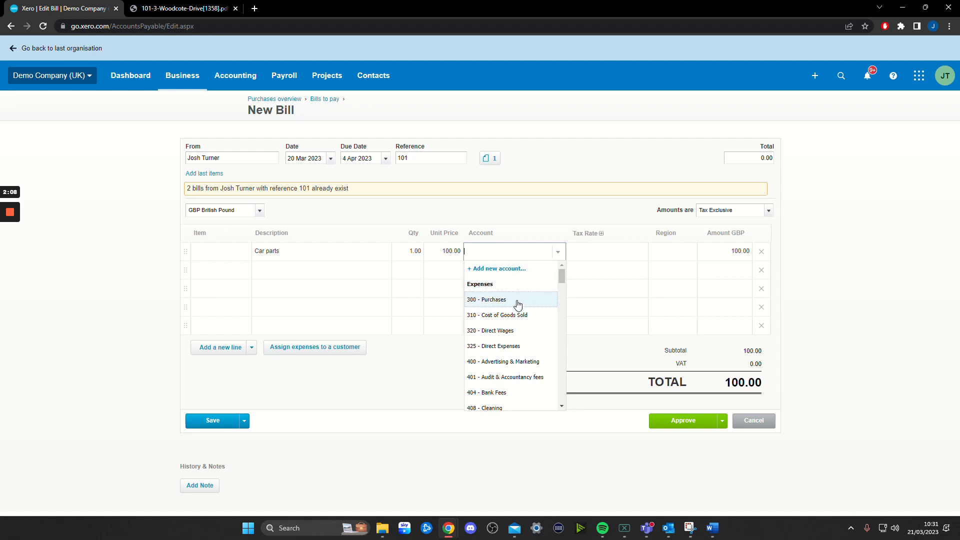
{"action": "type", "text": "m"}
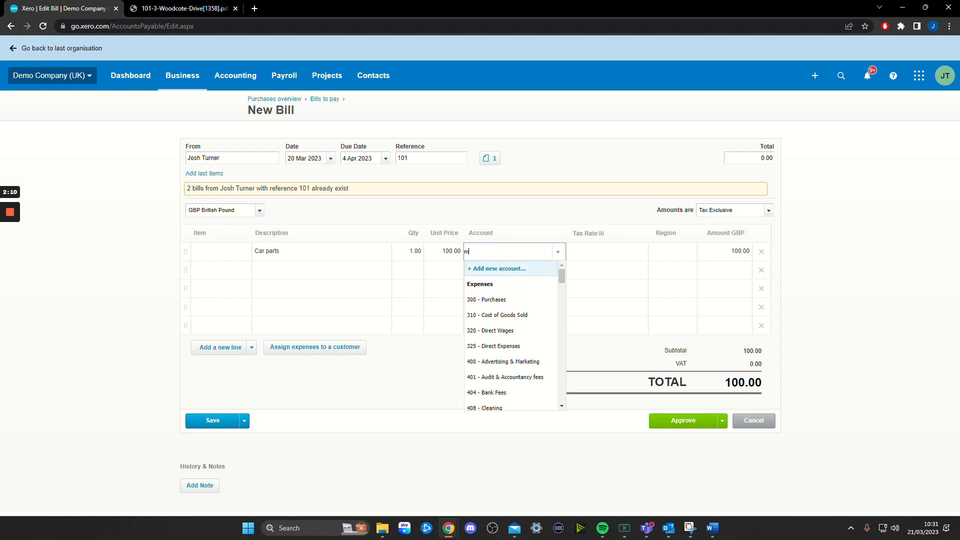
{"action": "type", "text": "ot"}
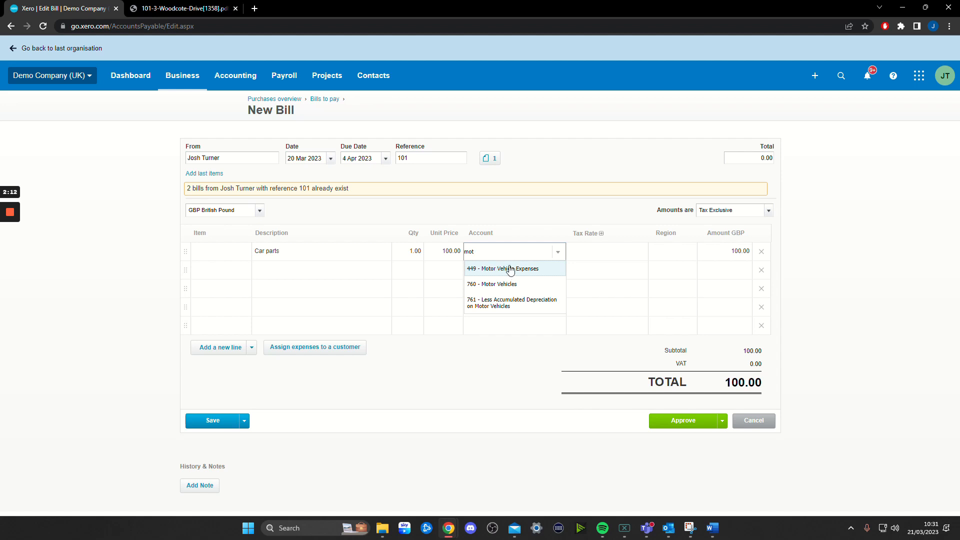
{"action": "left_click", "coordinate": [503, 268]}
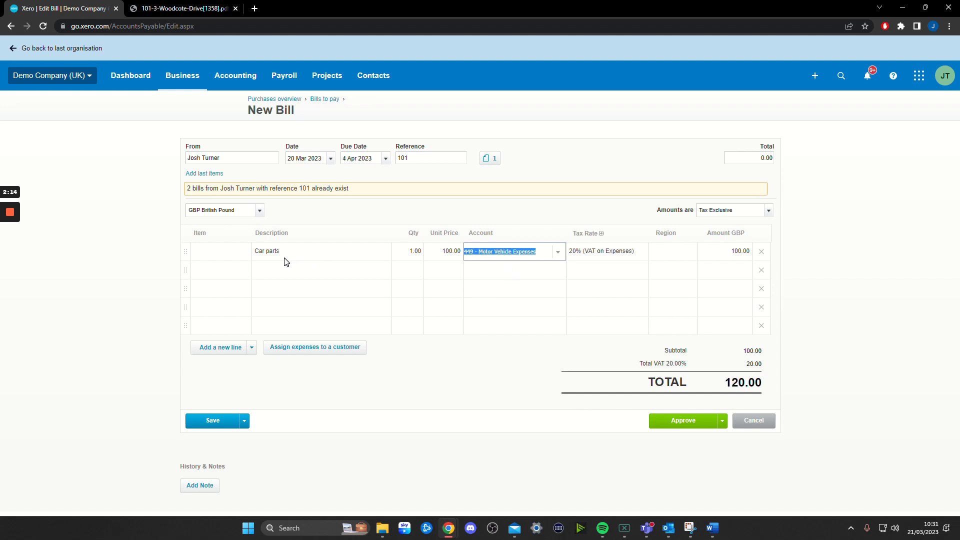
{"action": "left_click", "coordinate": [182, 8]}
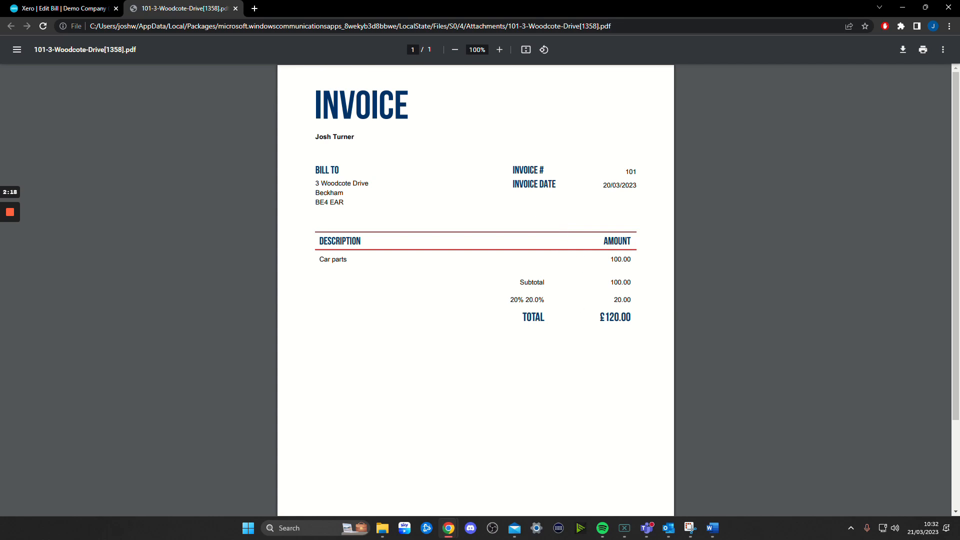
{"action": "mouse_move", "coordinate": [233, 112]}
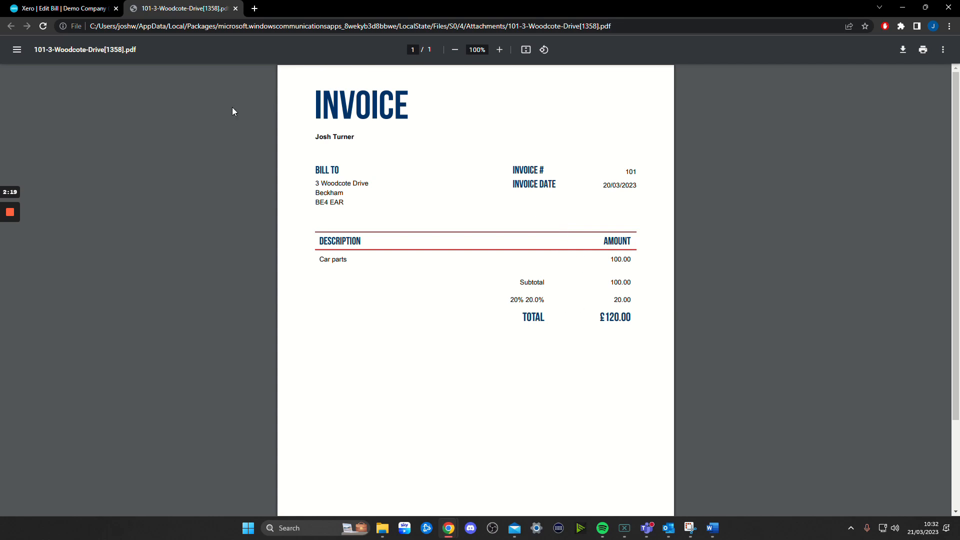
Step: Compare subtotal, VAT and total against the invoice PDF, ending back on the bill
{"action": "left_click", "coordinate": [61, 8]}
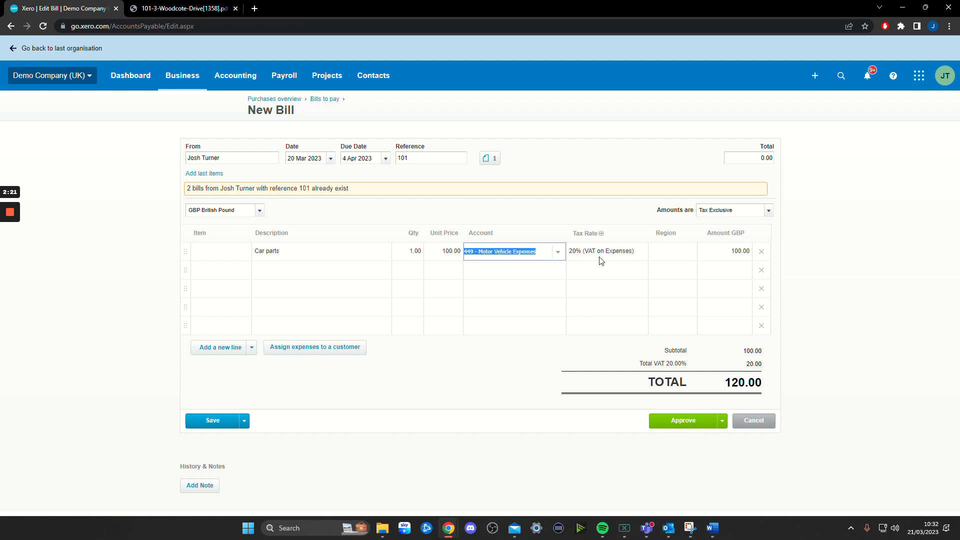
{"action": "mouse_move", "coordinate": [691, 254]}
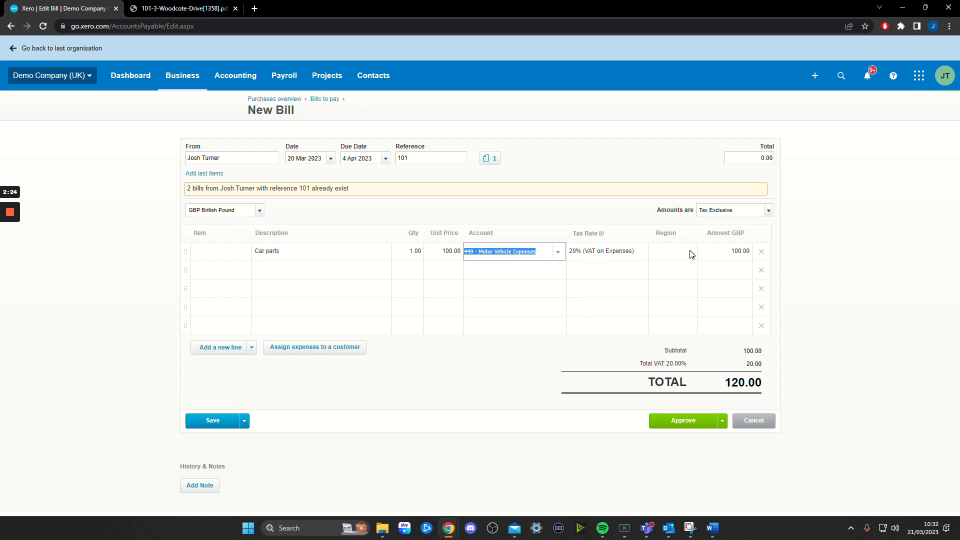
{"action": "mouse_move", "coordinate": [667, 255]}
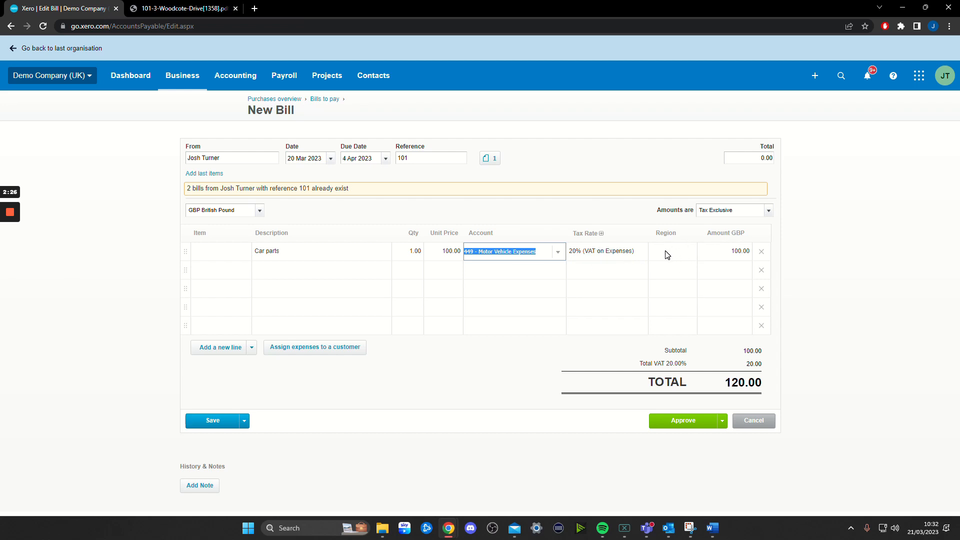
{"action": "mouse_move", "coordinate": [693, 309]}
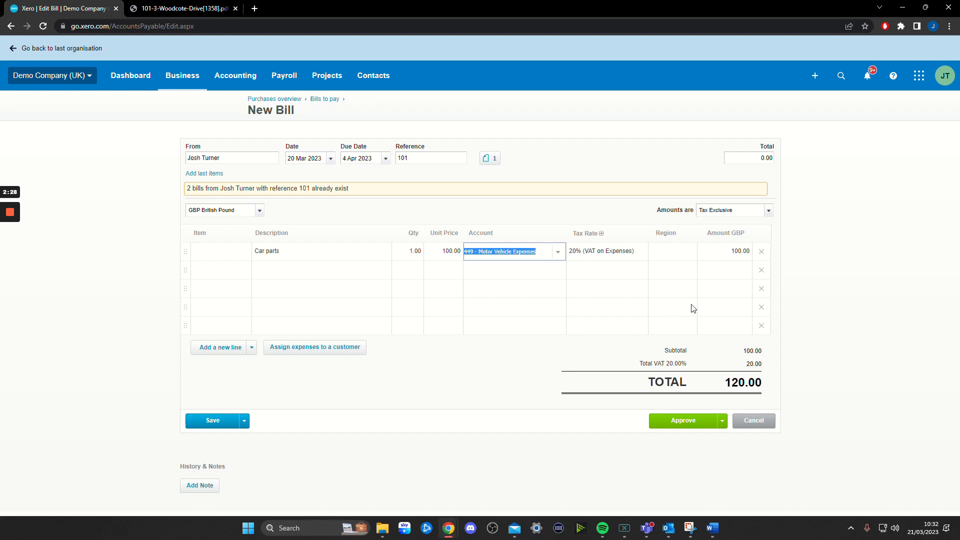
{"action": "mouse_move", "coordinate": [773, 392]}
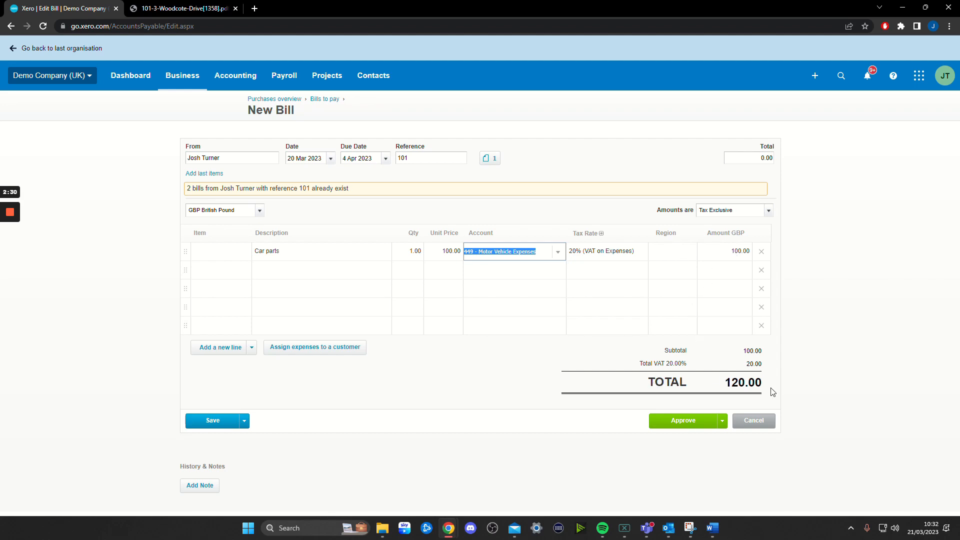
{"action": "left_click", "coordinate": [182, 8]}
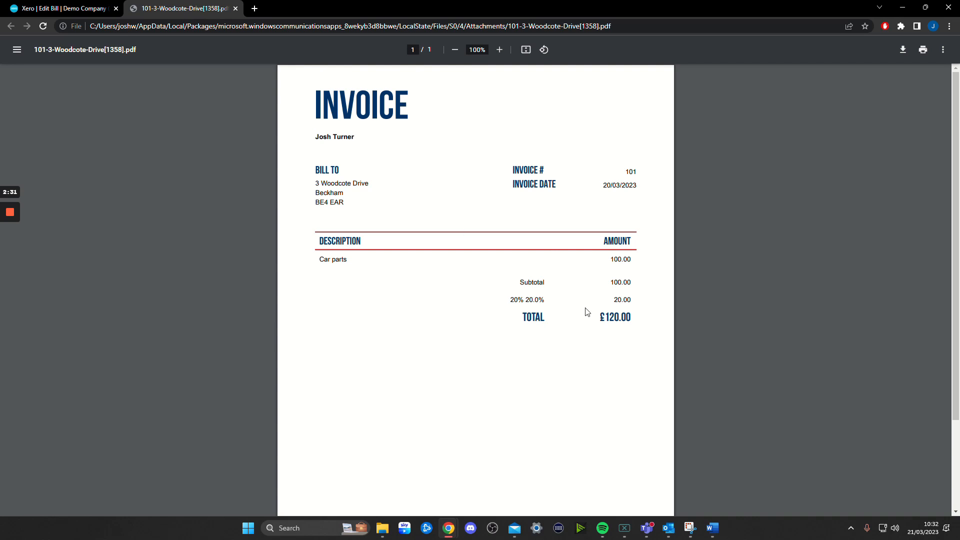
{"action": "left_click", "coordinate": [61, 8]}
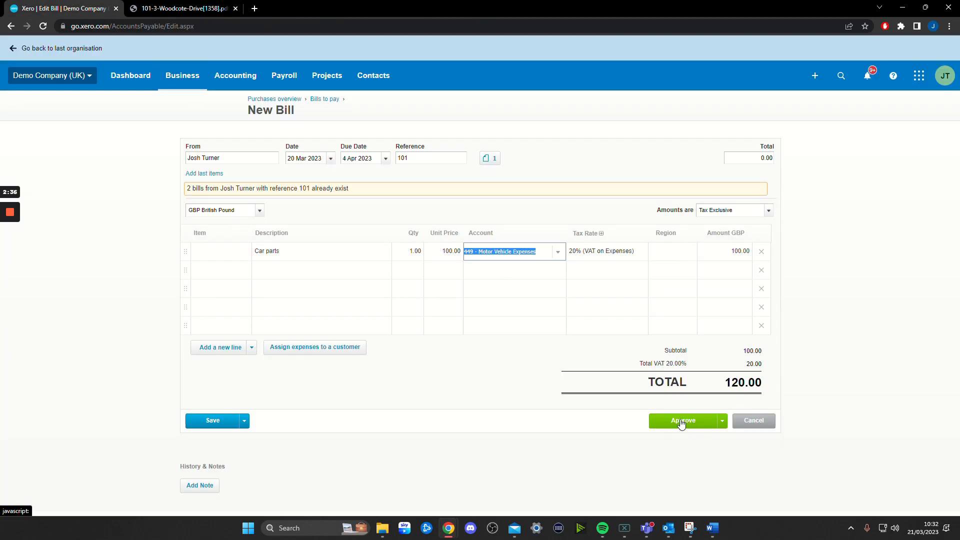
Step: Approve bill 101 so it shows as awaiting payment for 120.00
{"action": "left_click", "coordinate": [681, 421]}
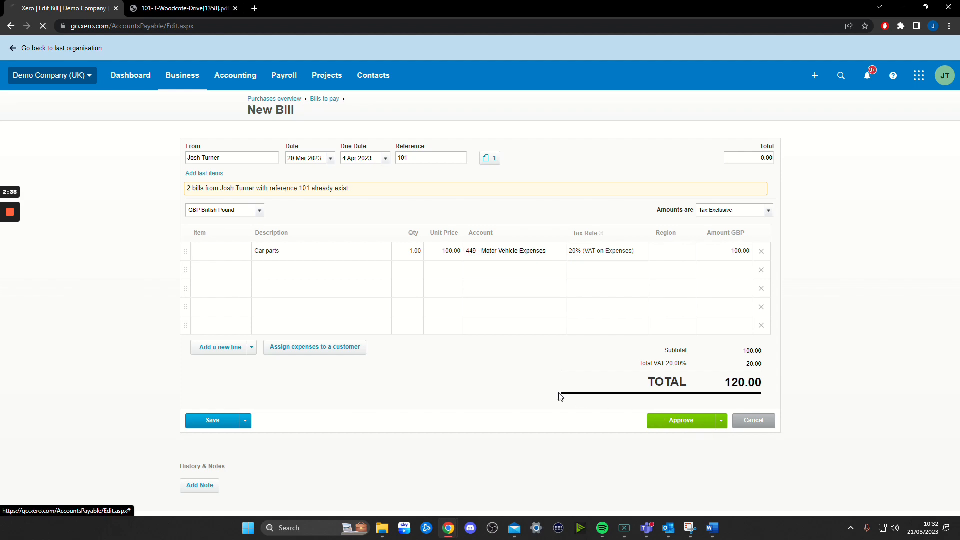
{"action": "left_click", "coordinate": [681, 421]}
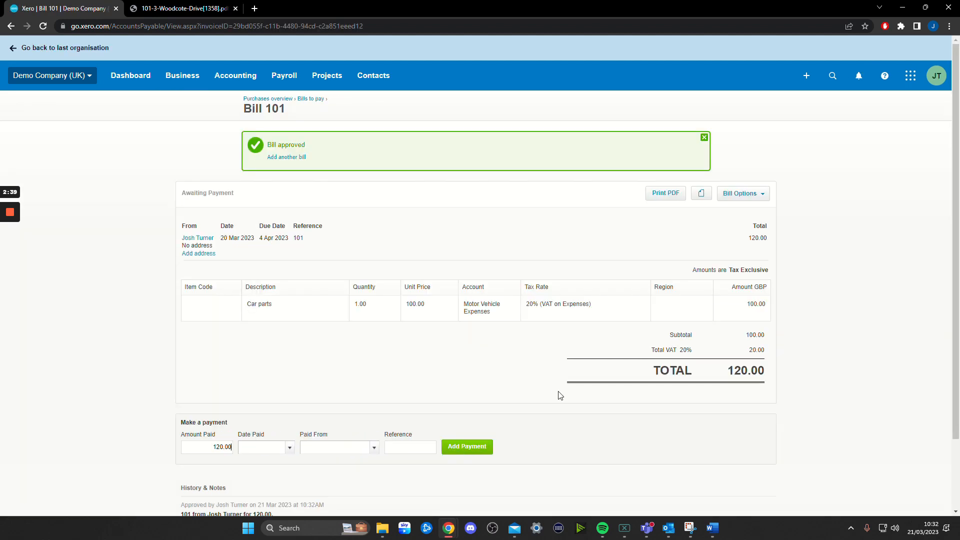
{"action": "left_click", "coordinate": [701, 193]}
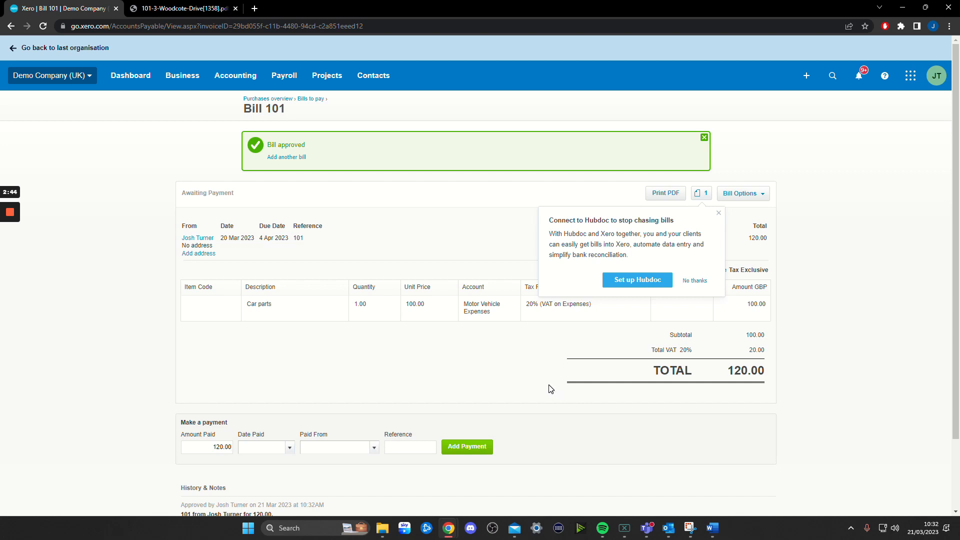
{"action": "mouse_move", "coordinate": [465, 306]}
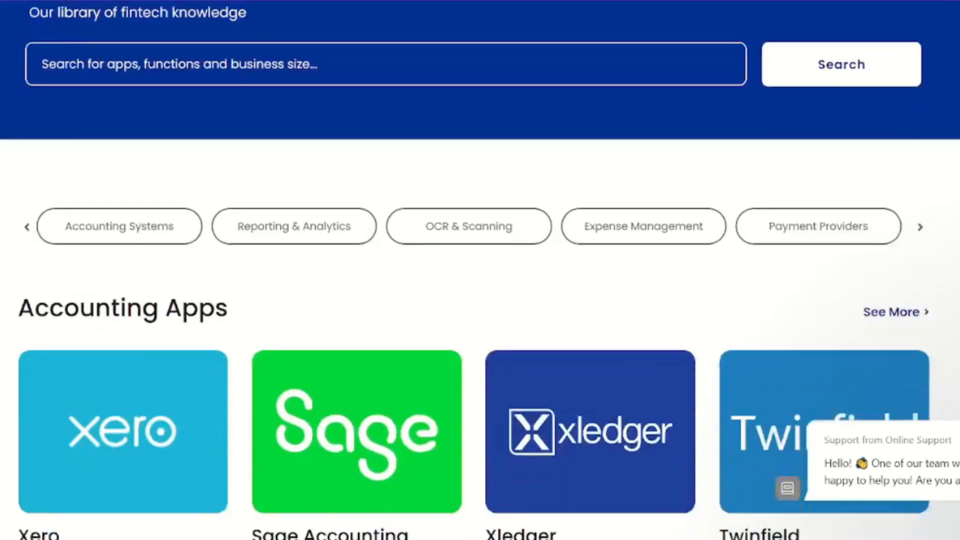
{"action": "scroll", "scroll_direction": "down", "scroll_amount": 3}
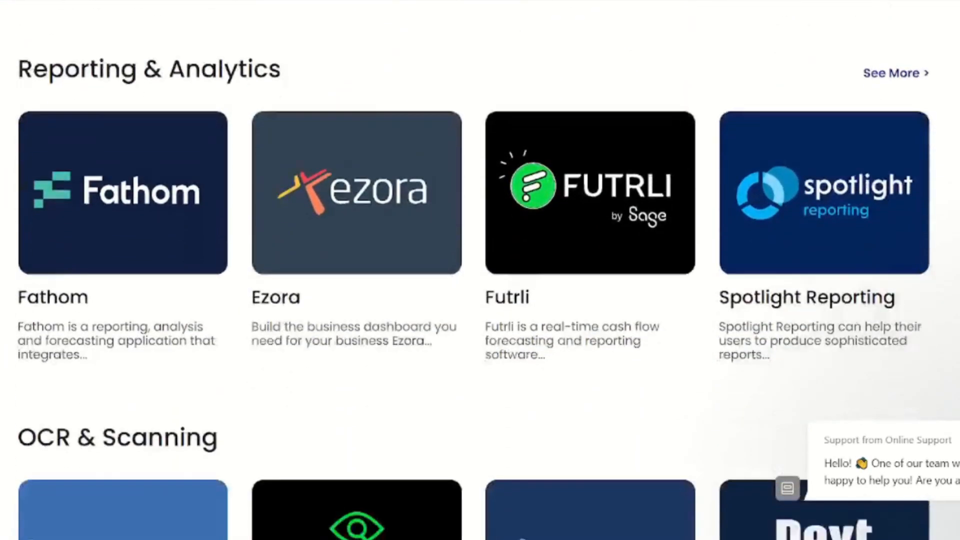
{"action": "scroll", "scroll_direction": "down", "scroll_amount": 3}
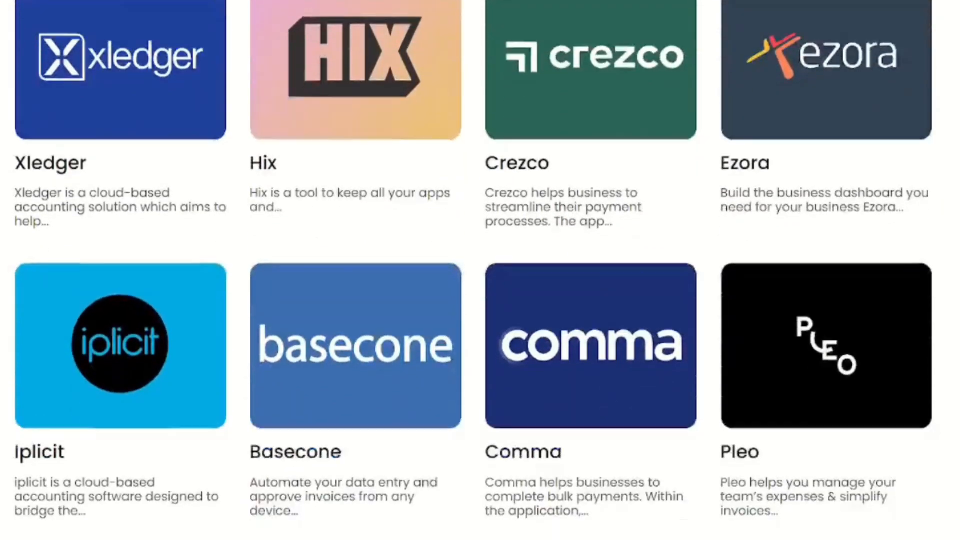
{"action": "scroll", "scroll_direction": "down", "scroll_amount": 3}
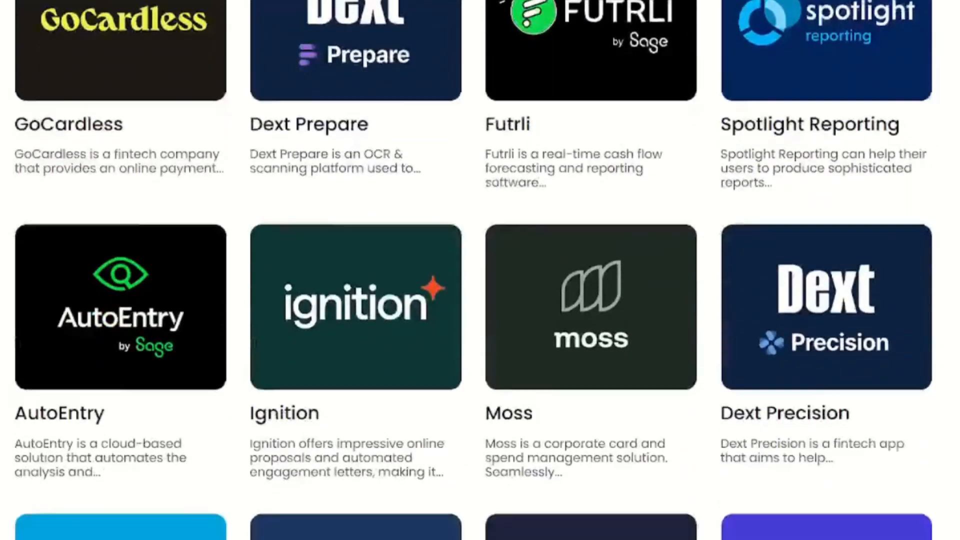
{"action": "scroll", "scroll_direction": "down", "scroll_amount": 3}
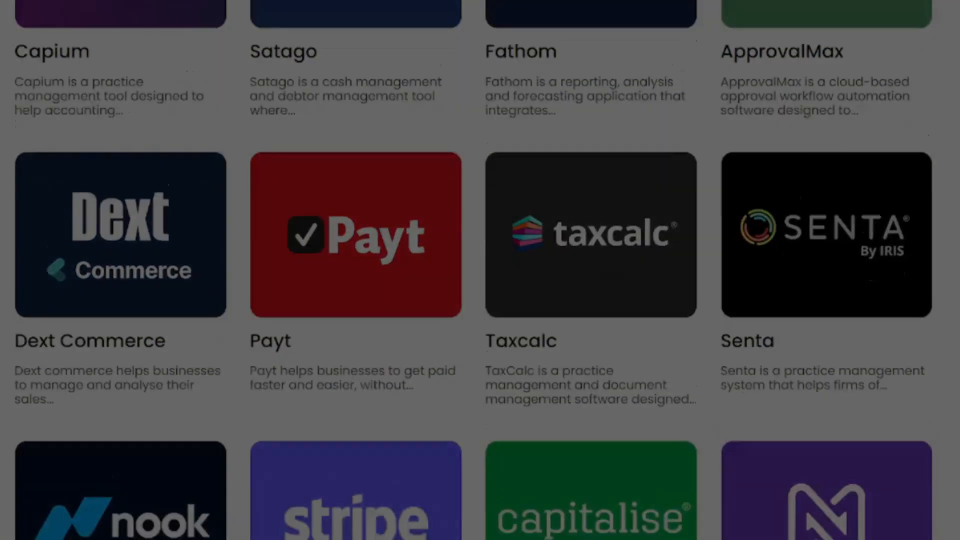